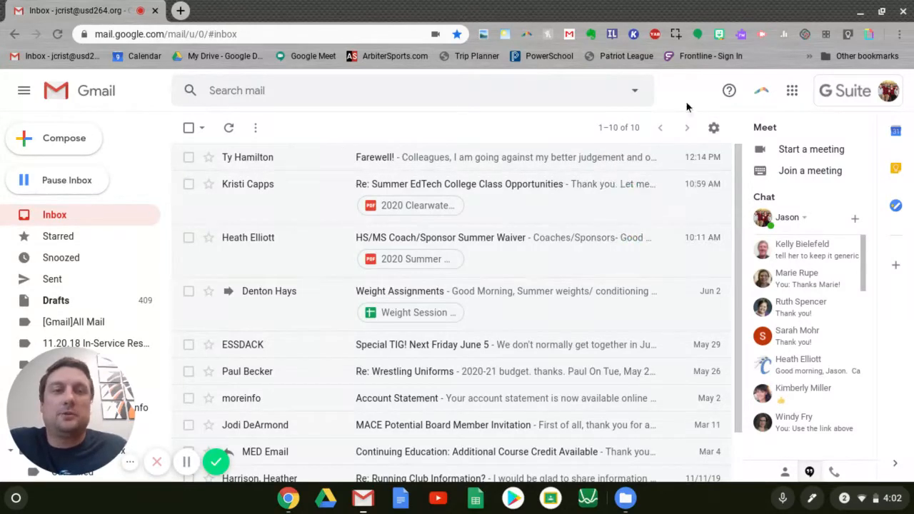
mouse_move(684, 100)
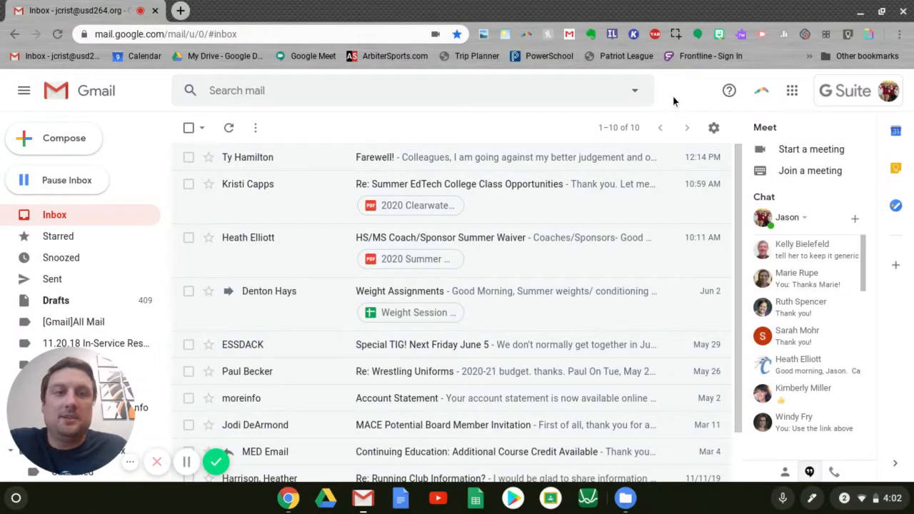
mouse_move(454, 157)
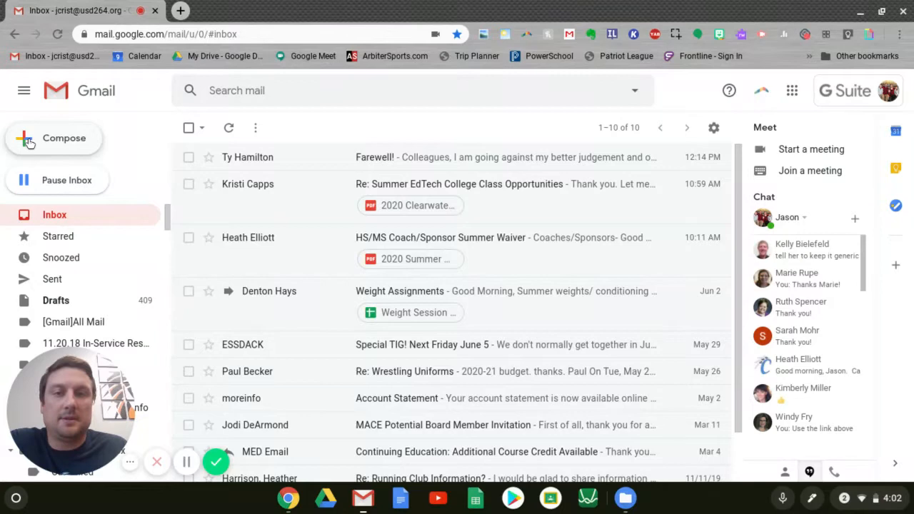
Start a new blank message with the signature and hover across its formatting toolbar options
click(54, 137)
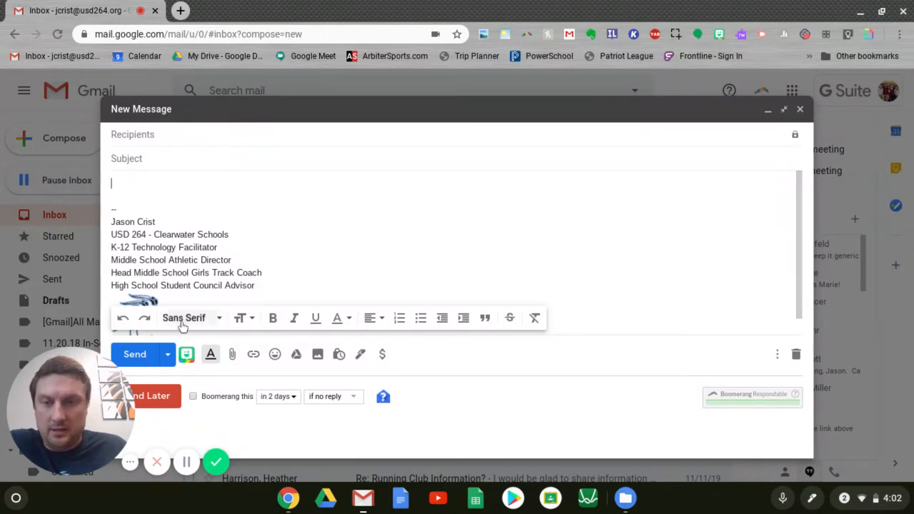
mouse_move(534, 317)
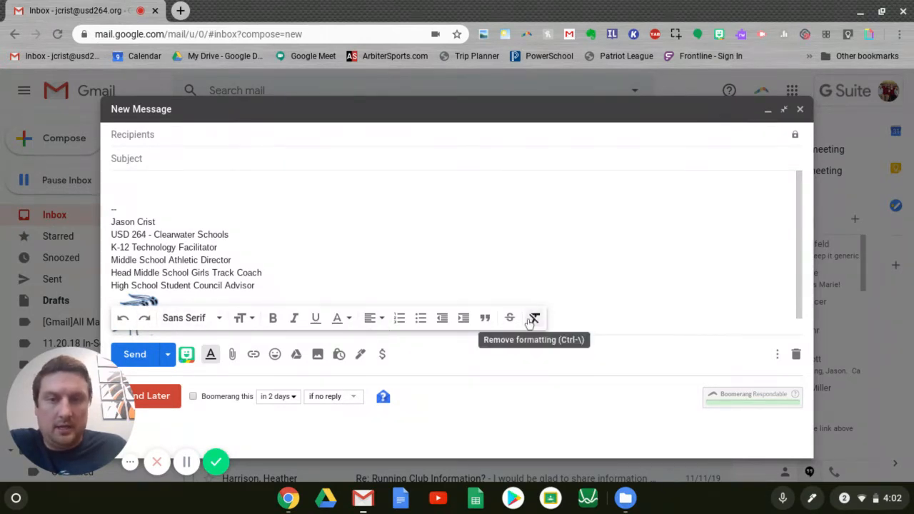
mouse_move(123, 317)
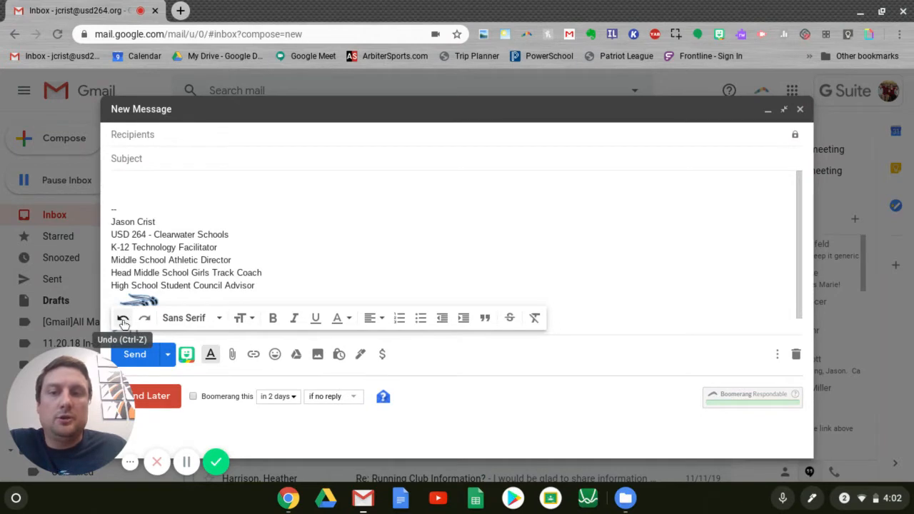
click(123, 318)
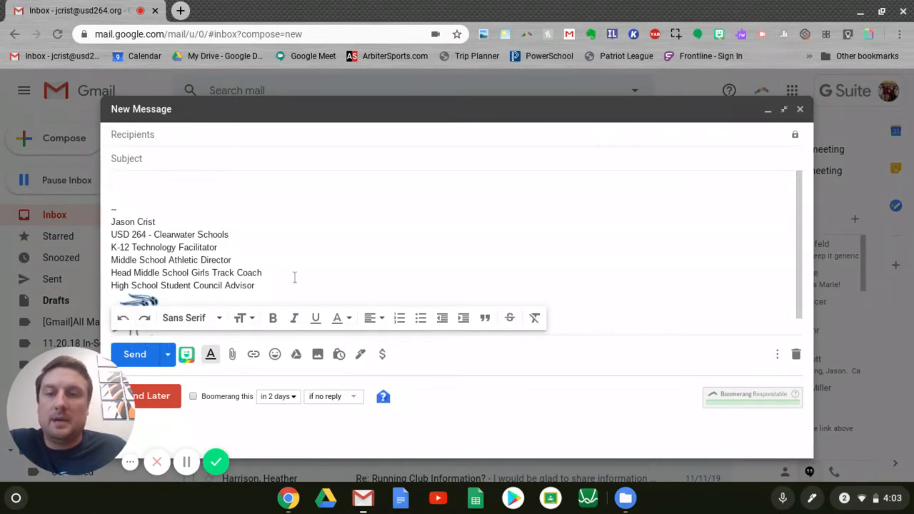
click(189, 317)
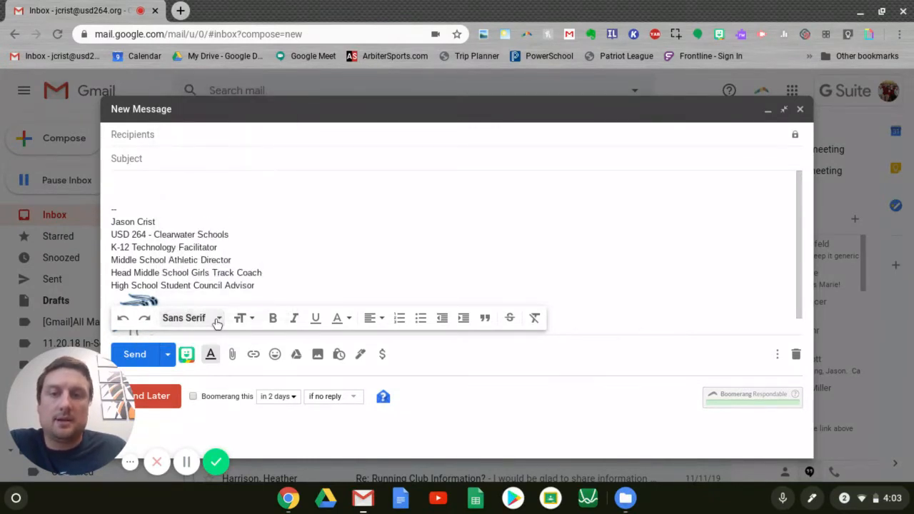
click(246, 317)
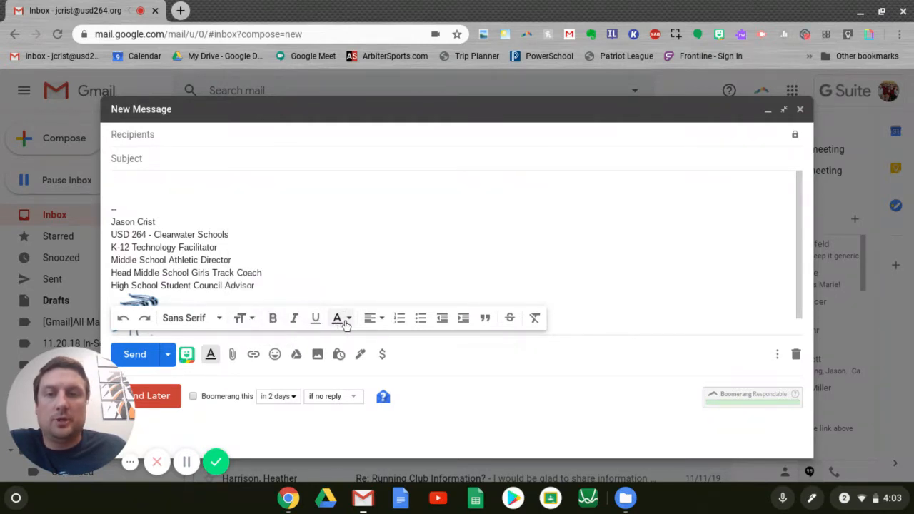
click(338, 317)
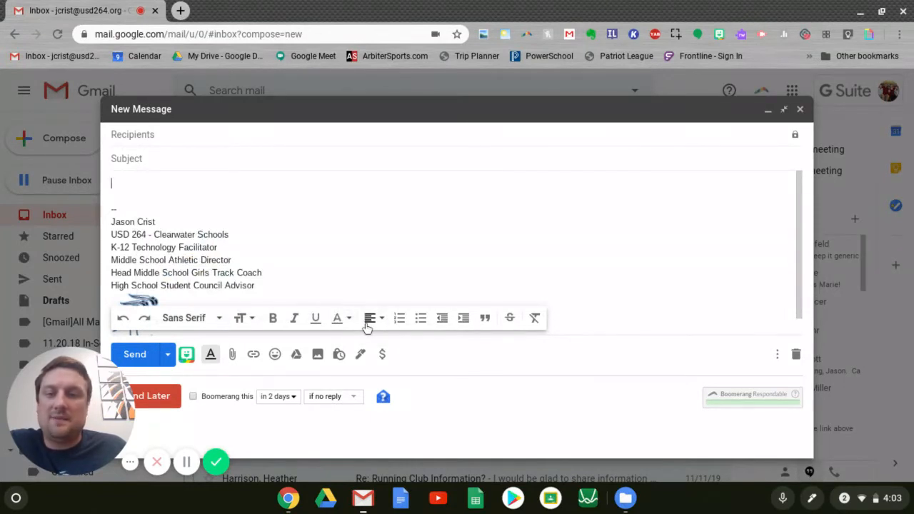
mouse_move(375, 318)
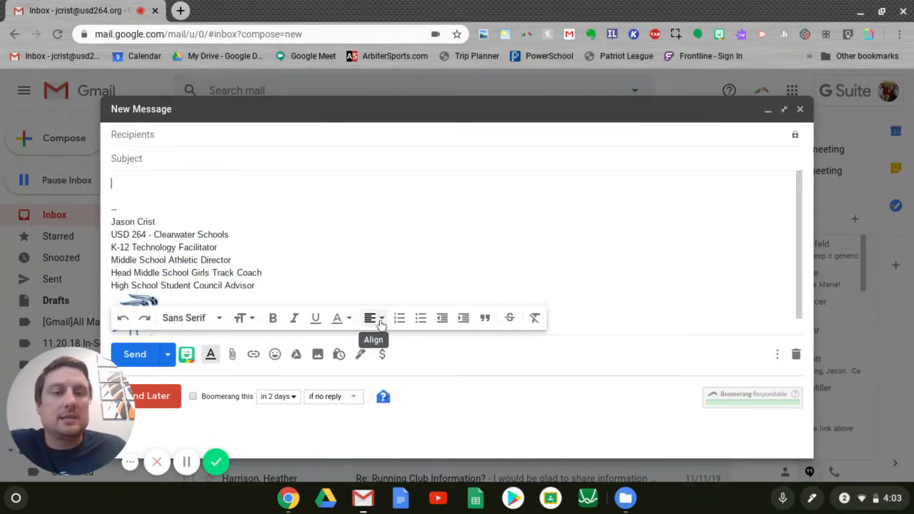
mouse_move(535, 317)
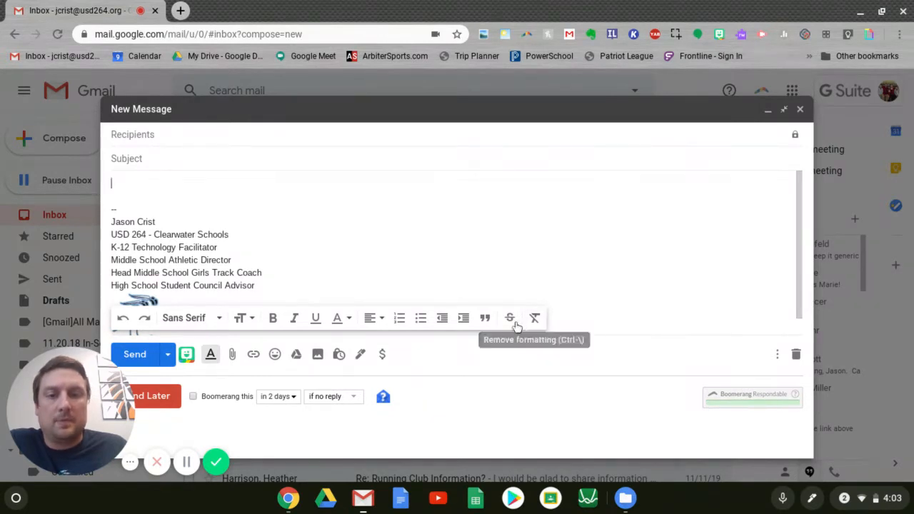
mouse_move(509, 317)
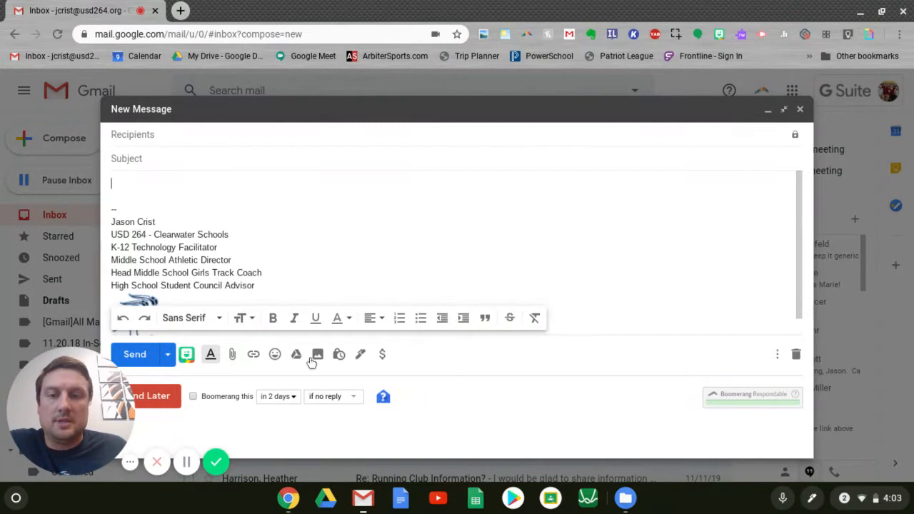
mouse_move(211, 355)
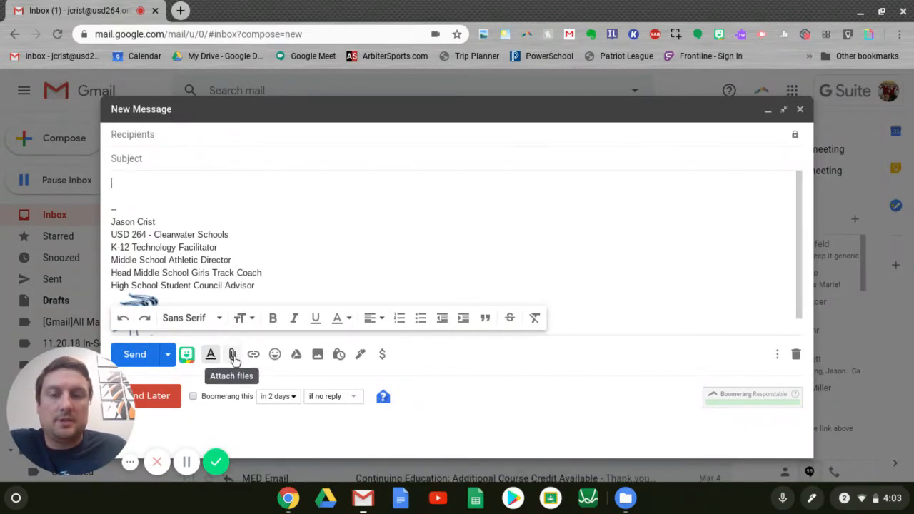
mouse_move(274, 354)
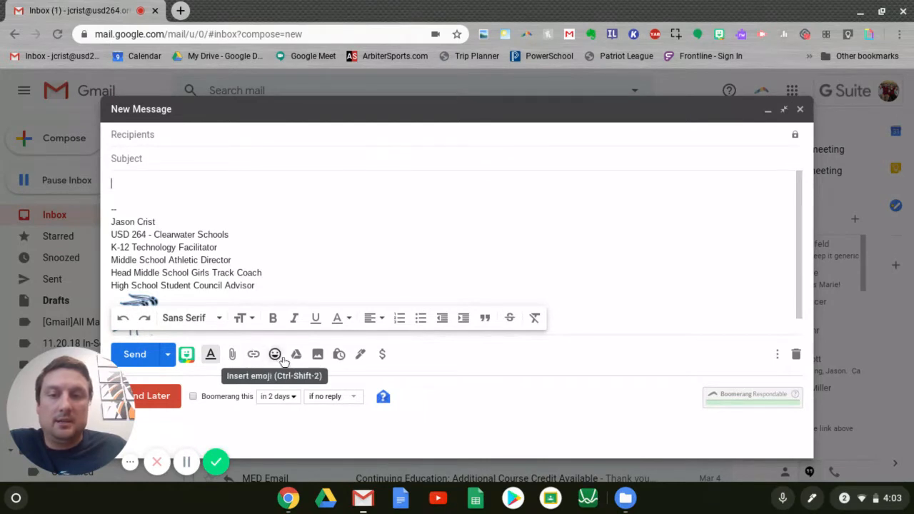
mouse_move(295, 354)
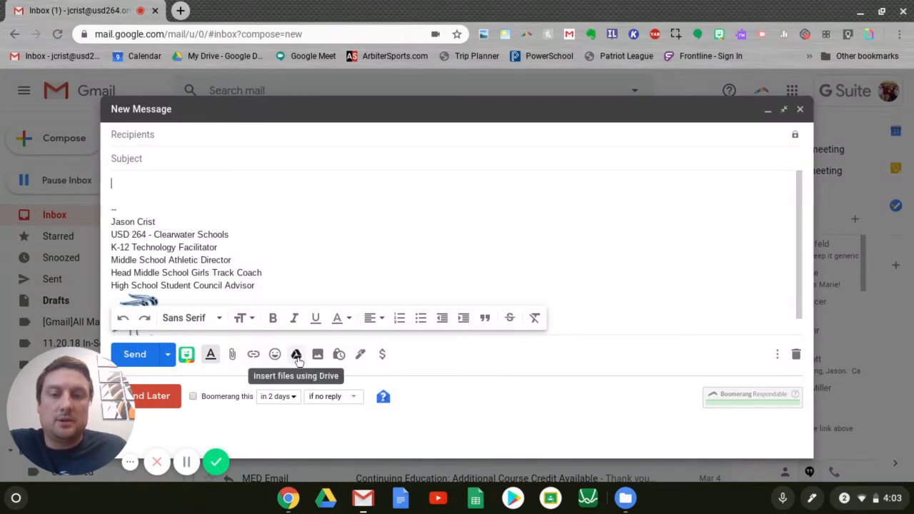
mouse_move(231, 355)
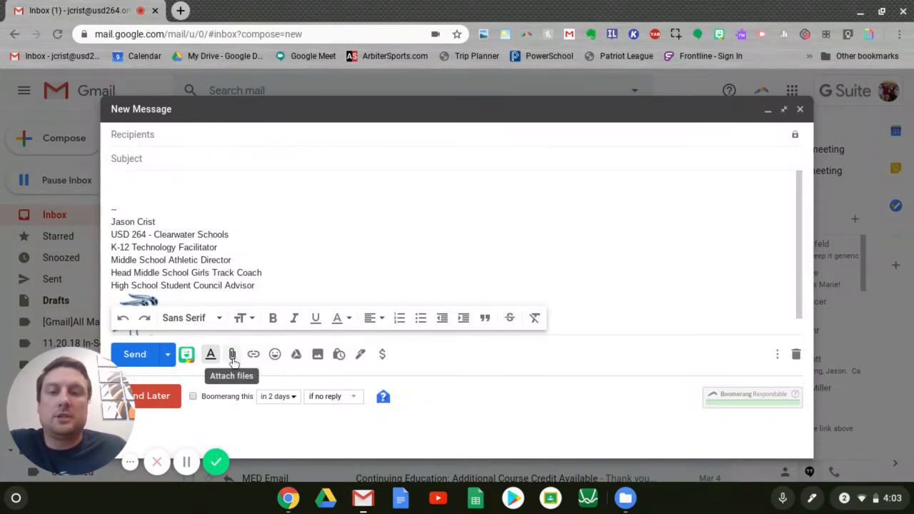
mouse_move(296, 355)
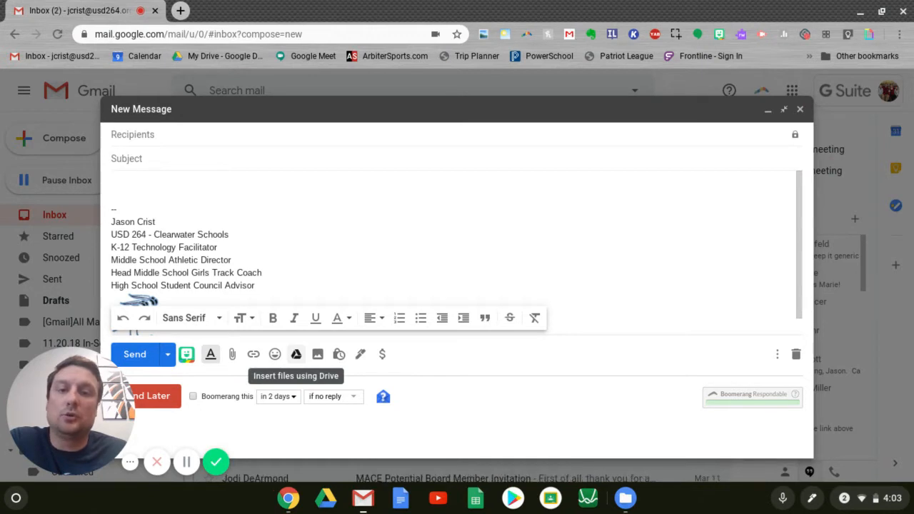
mouse_move(228, 369)
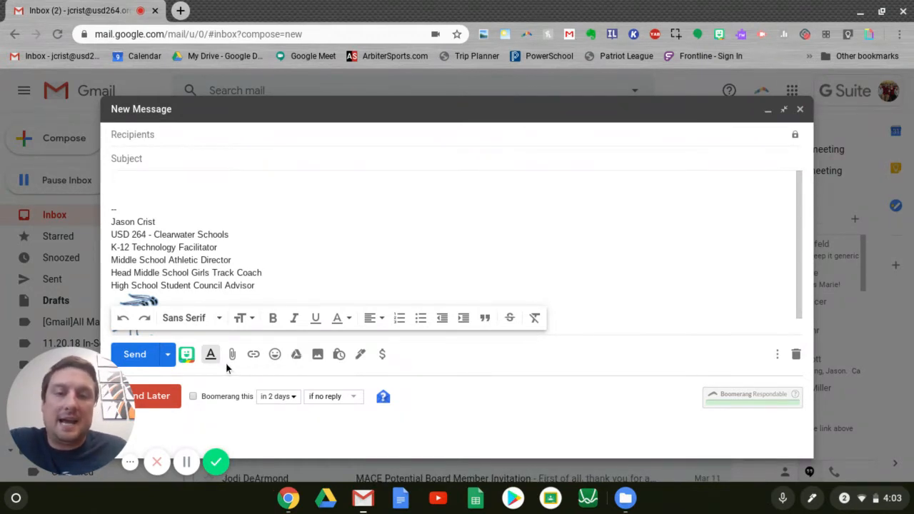
mouse_move(231, 355)
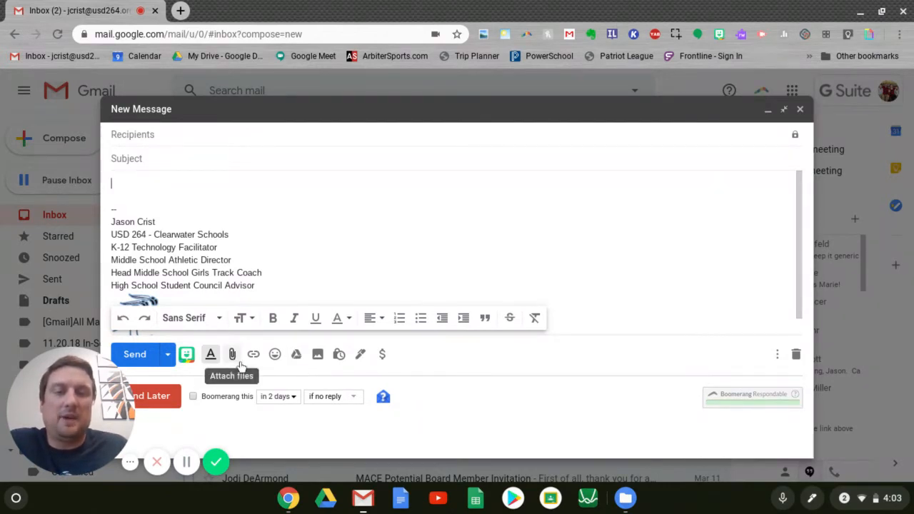
mouse_move(317, 355)
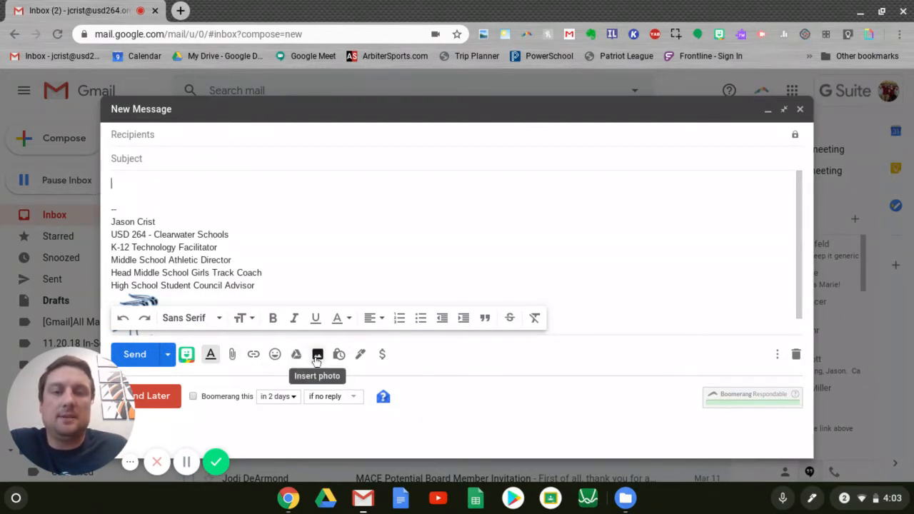
mouse_move(307, 371)
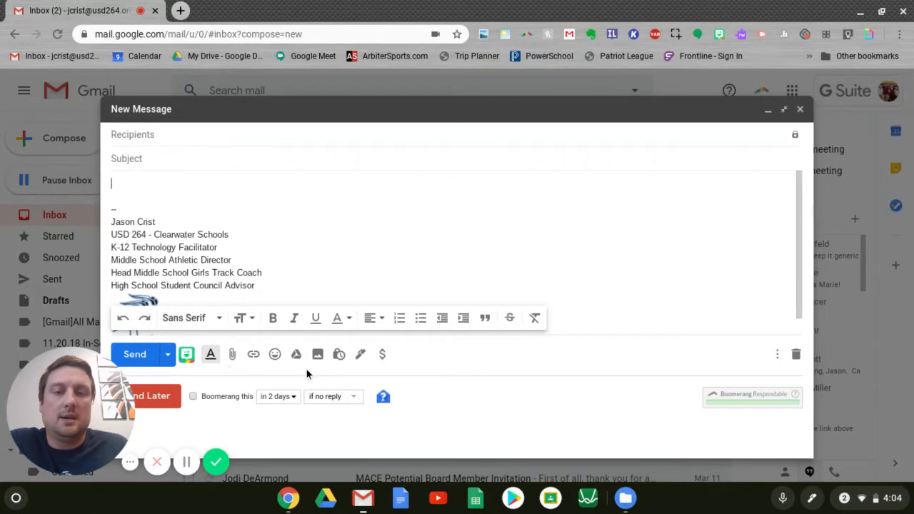
mouse_move(318, 355)
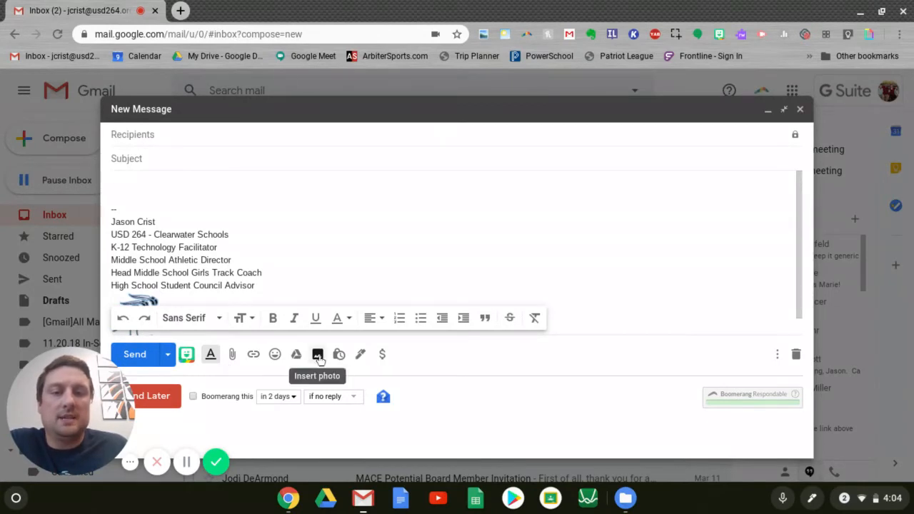
mouse_move(339, 355)
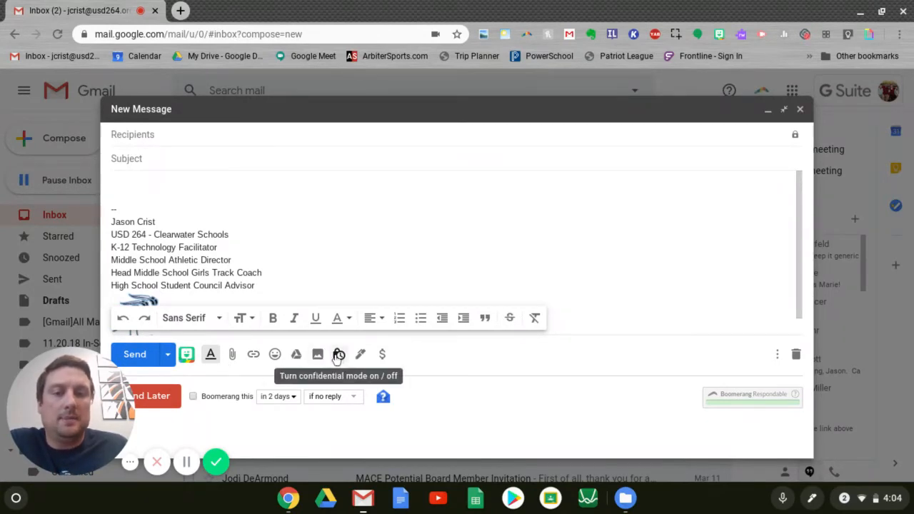
mouse_move(360, 354)
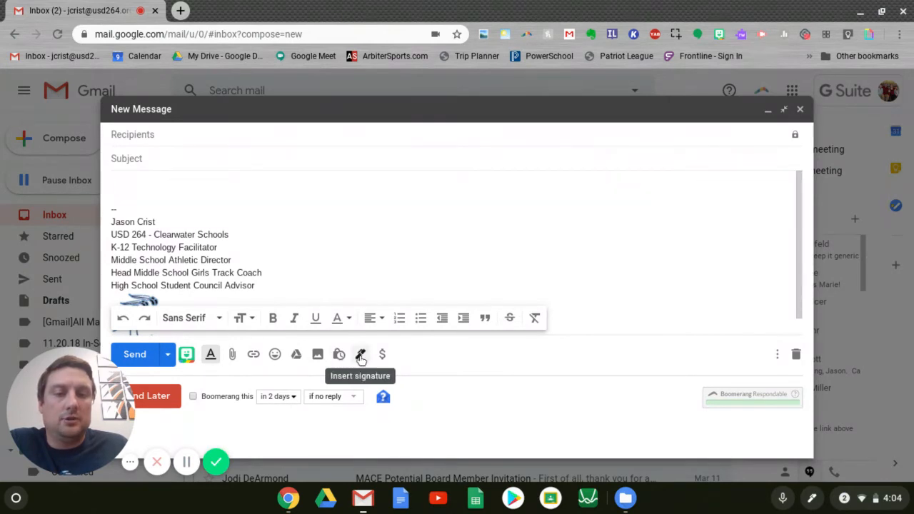
mouse_move(383, 354)
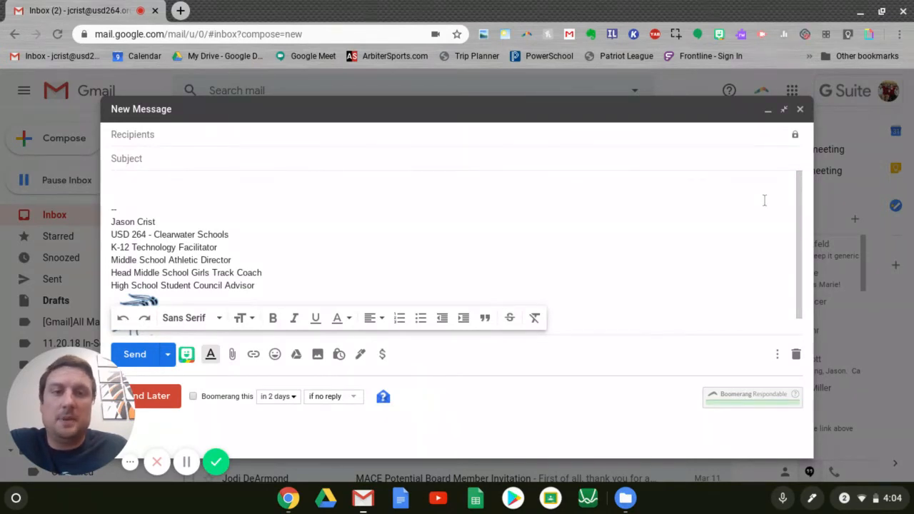
mouse_move(517, 245)
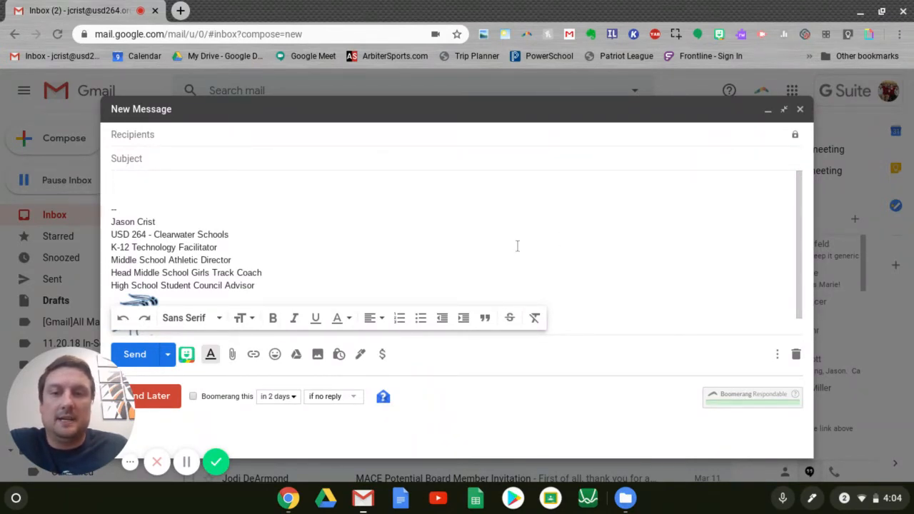
click(111, 184)
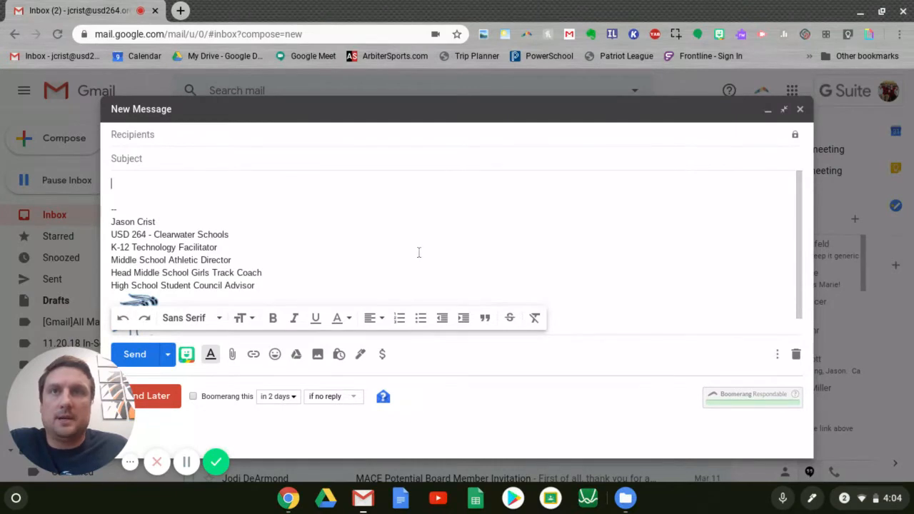
mouse_move(327, 365)
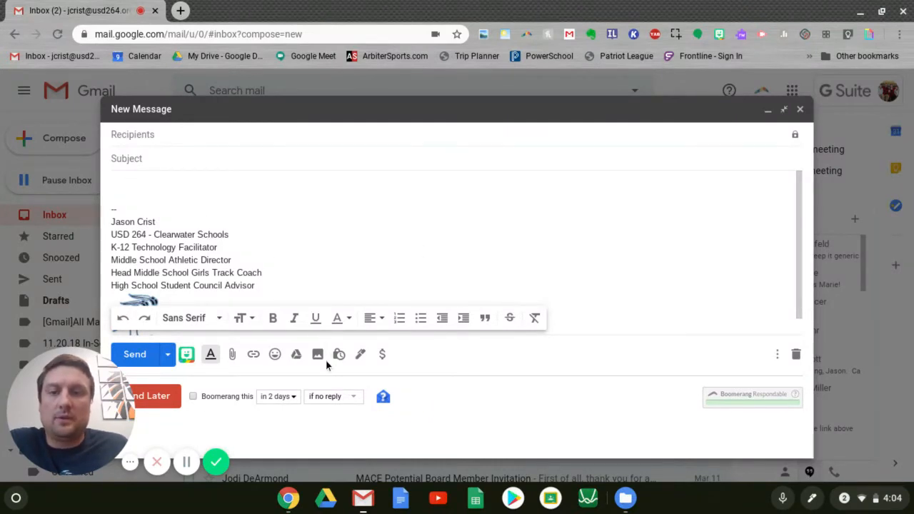
click(318, 355)
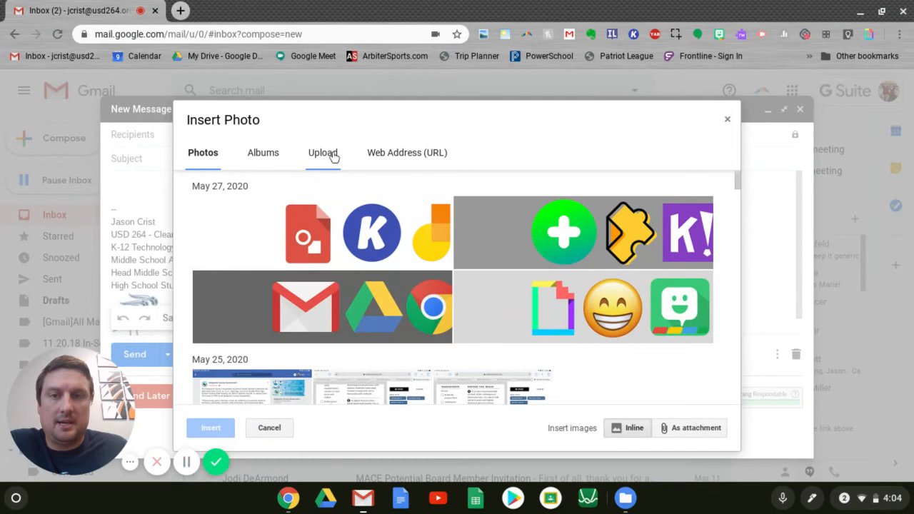
click(323, 152)
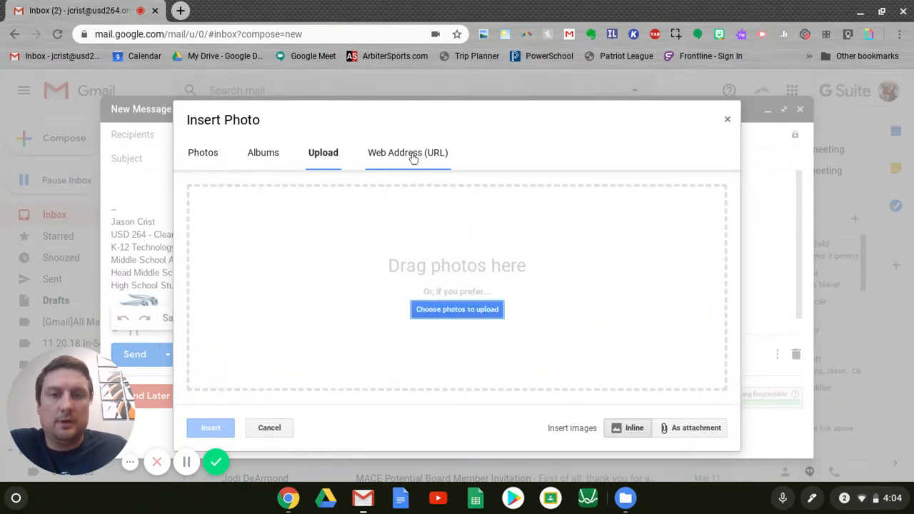
click(408, 151)
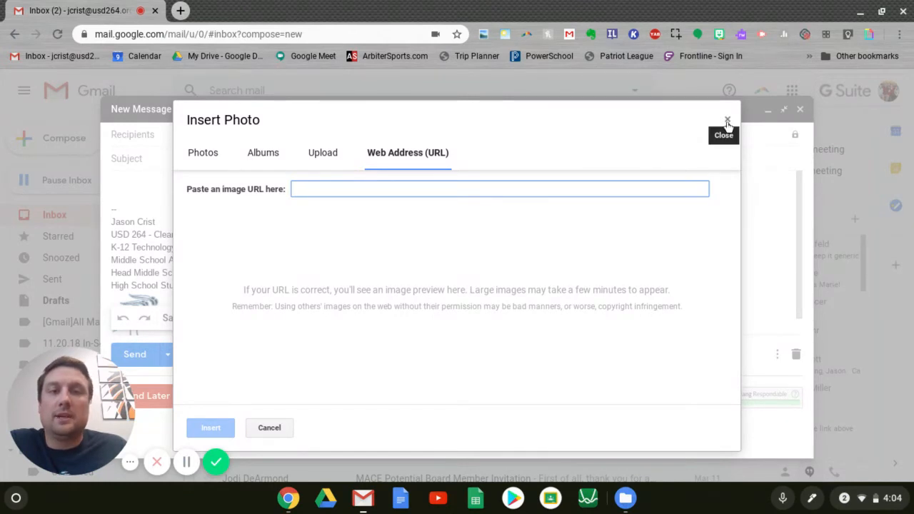
click(727, 120)
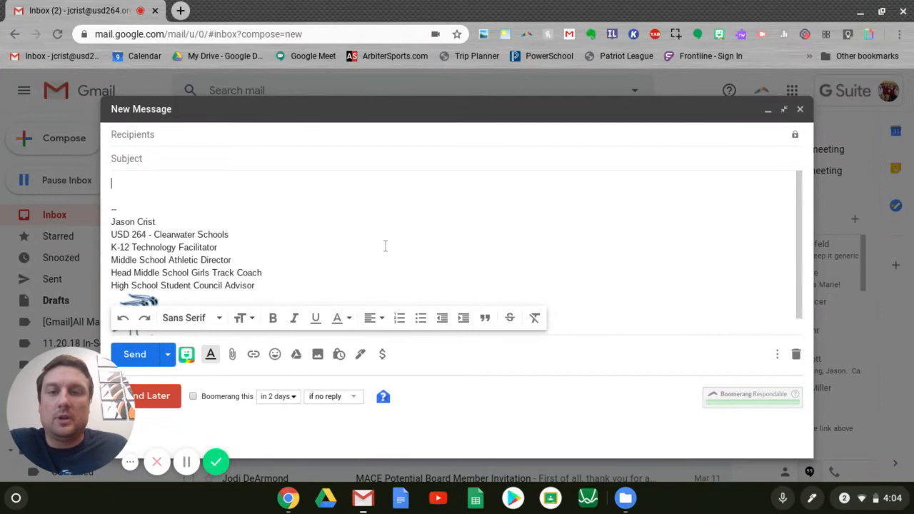
mouse_move(412, 84)
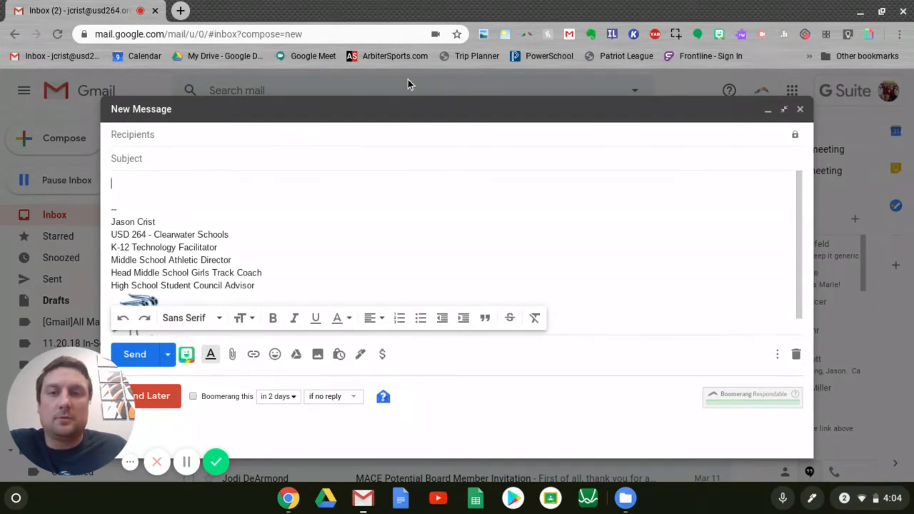
mouse_move(170, 357)
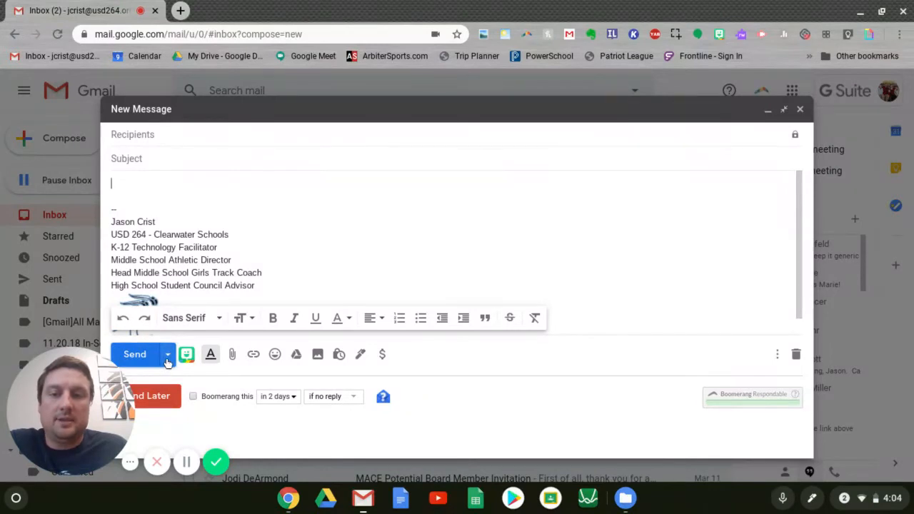
mouse_move(168, 355)
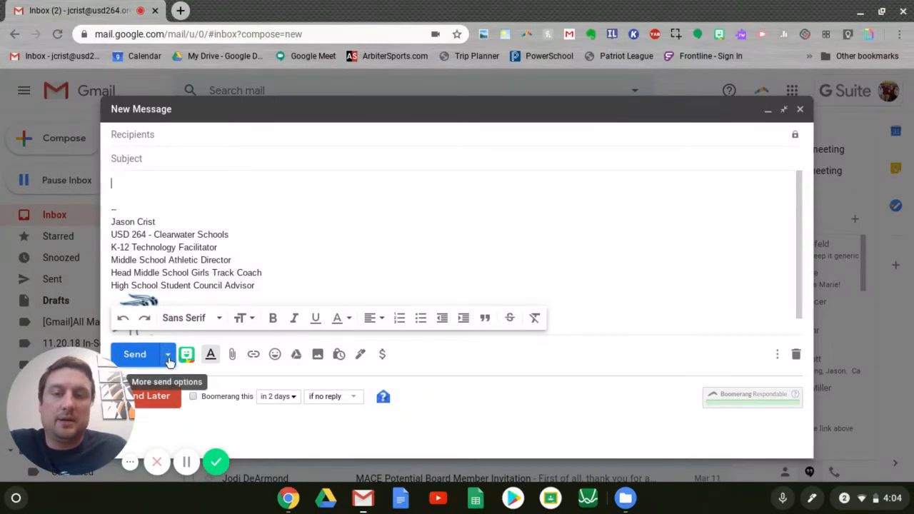
mouse_move(217, 412)
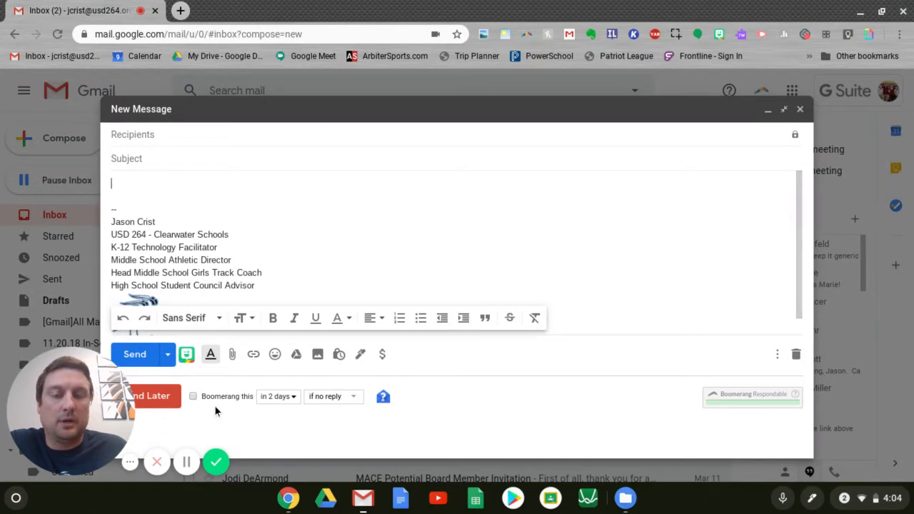
mouse_move(183, 371)
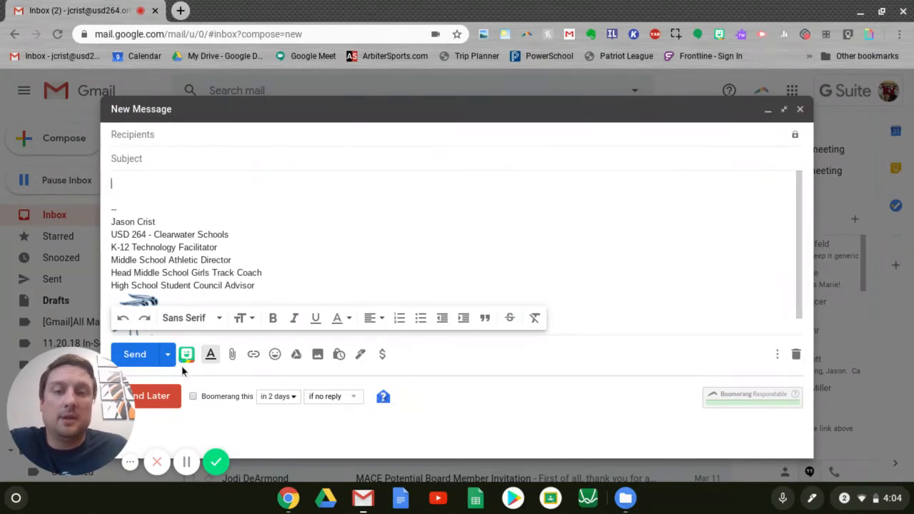
mouse_move(167, 355)
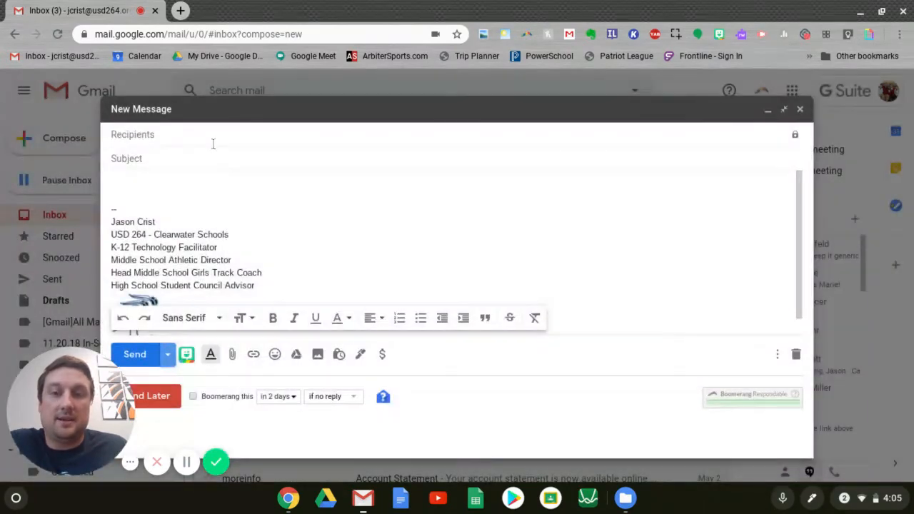
Address the email to 'jcr' (yourself) and schedule it for Jun 3, 2020 at 5:05 PM
text(jcr)
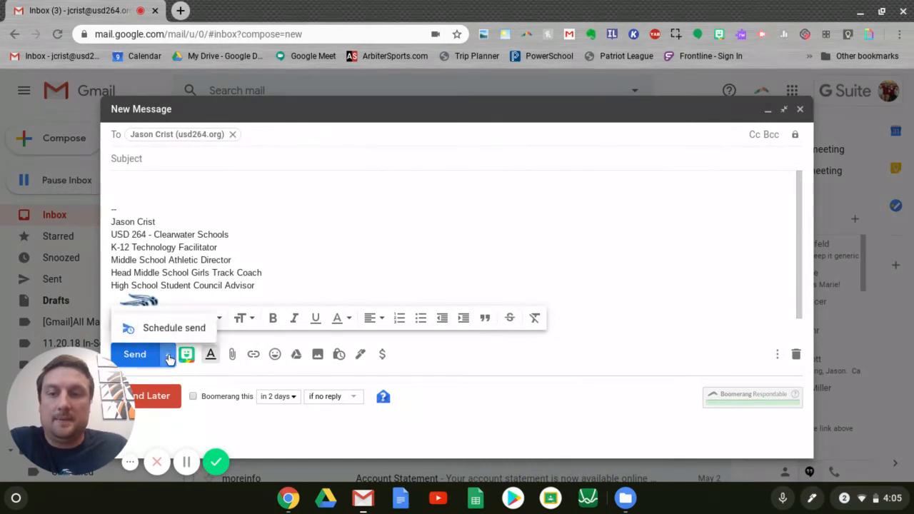
click(174, 328)
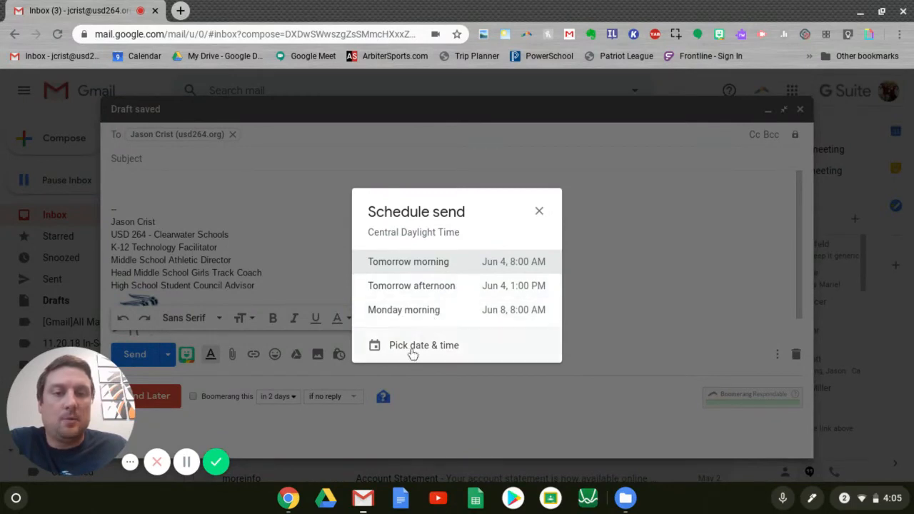
click(423, 344)
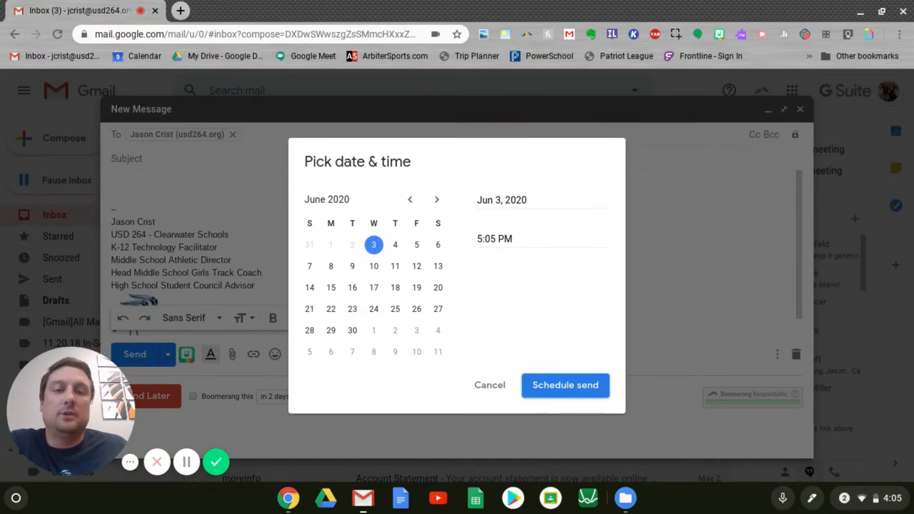
mouse_move(490, 374)
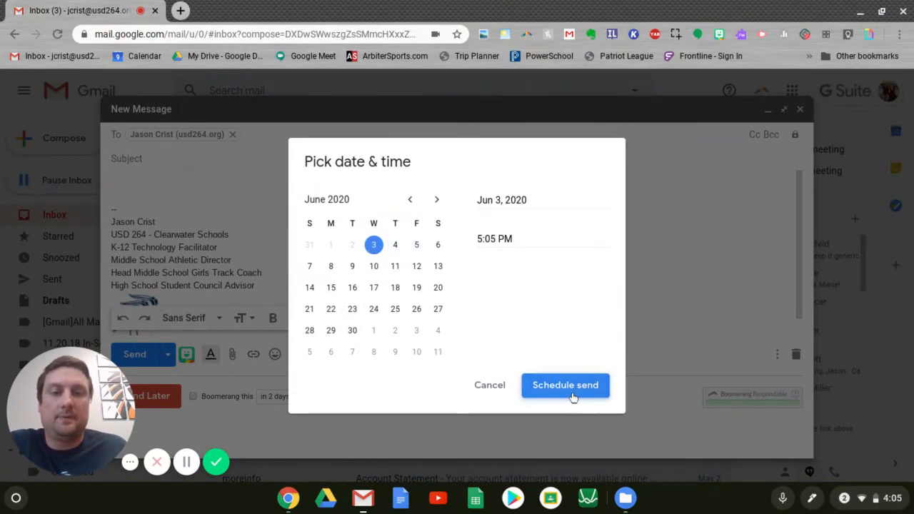
click(566, 386)
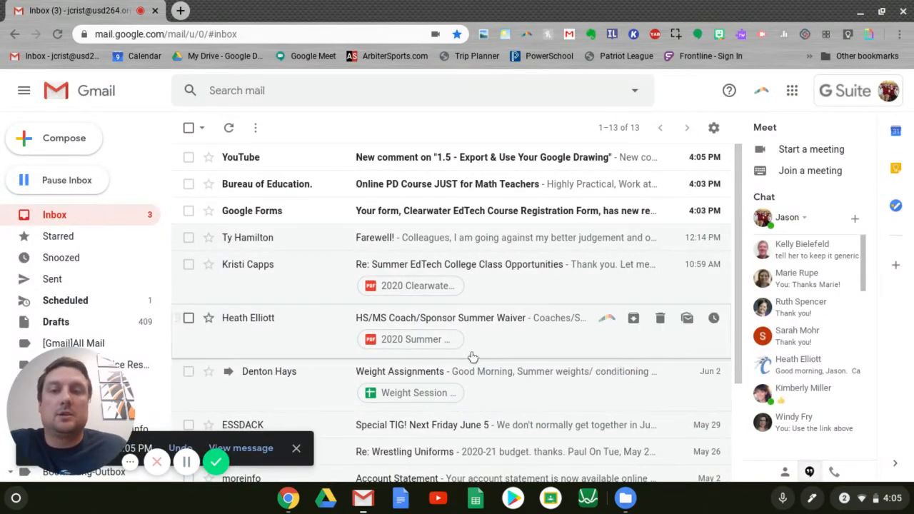
mouse_move(343, 249)
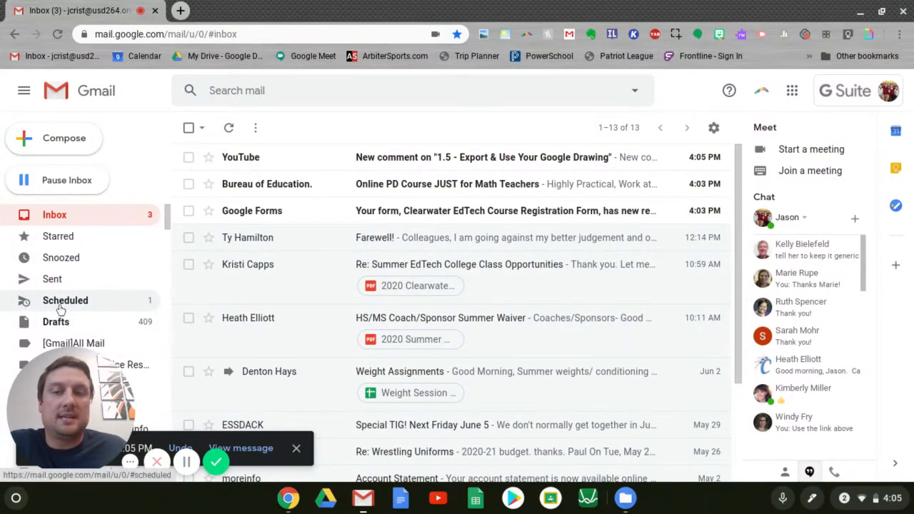
Cancel the scheduled no-subject email from the Scheduled folder so it returns to drafts
click(66, 301)
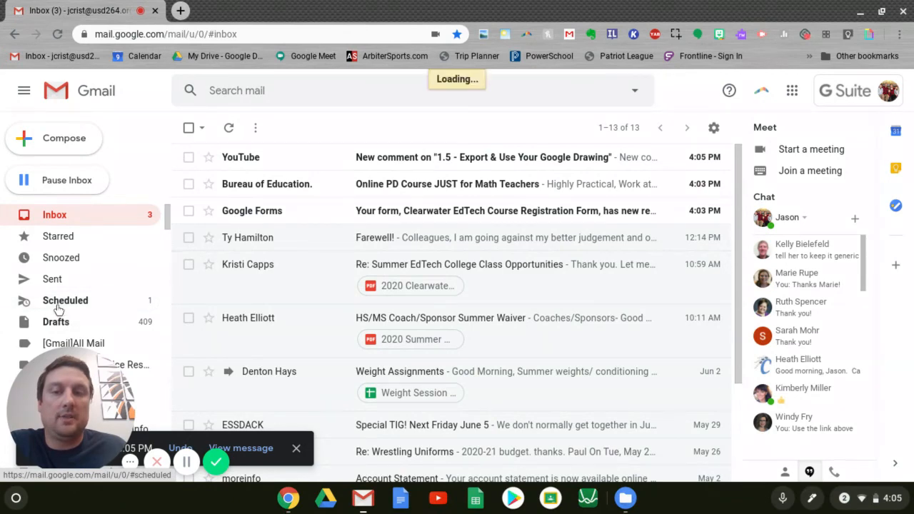
click(66, 300)
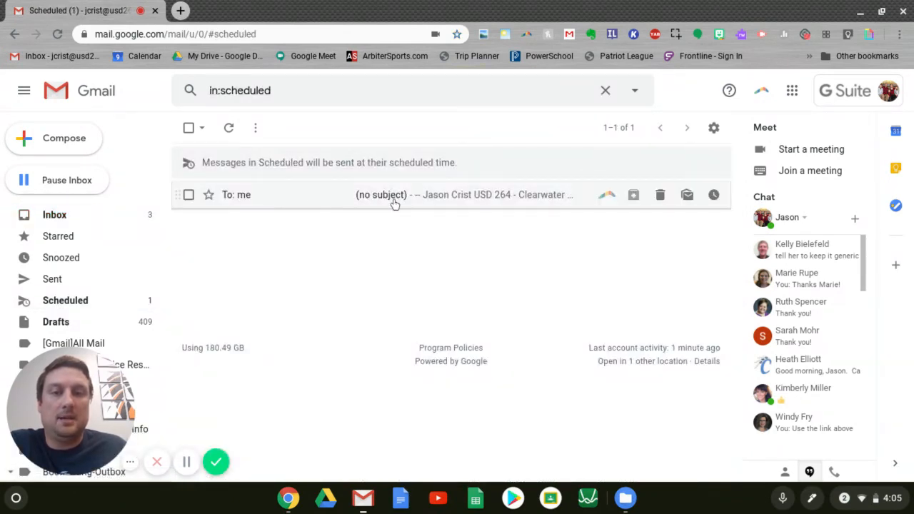
click(382, 195)
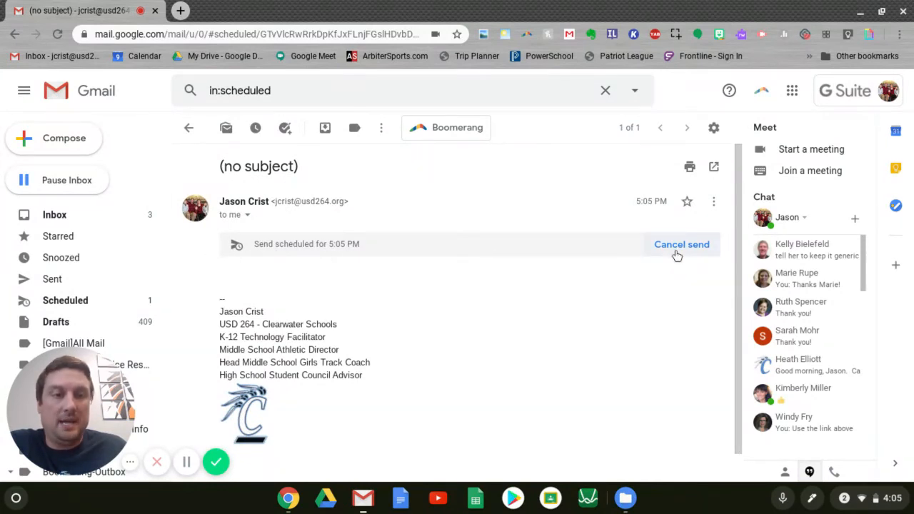
mouse_move(678, 254)
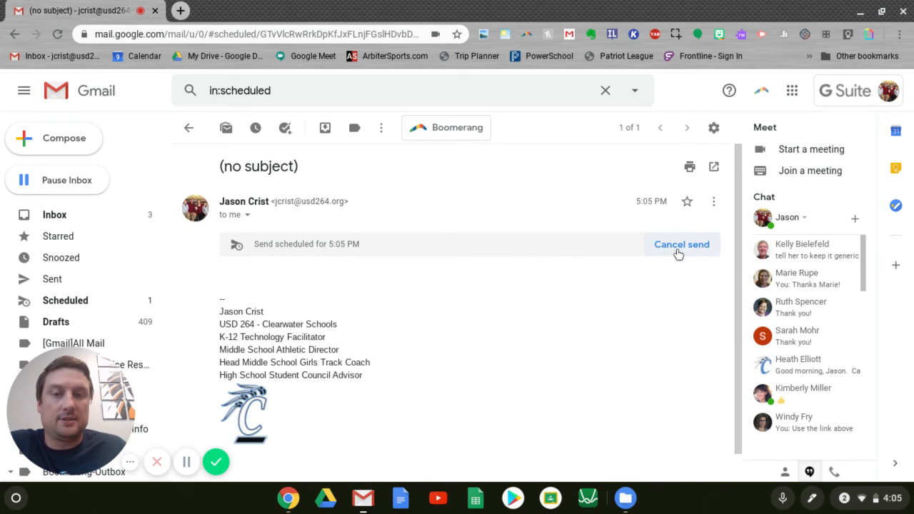
click(681, 244)
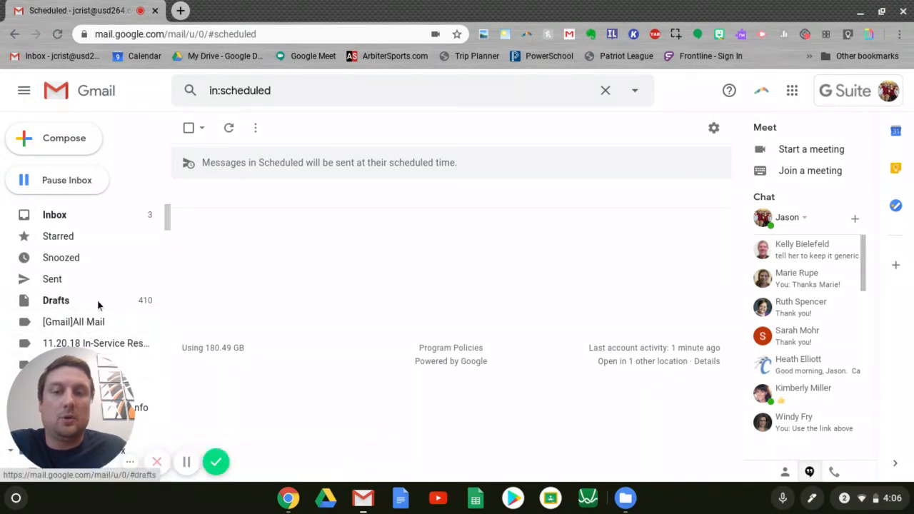
Reopen the top no-subject draft from Drafts and enlarge its compose window
click(56, 300)
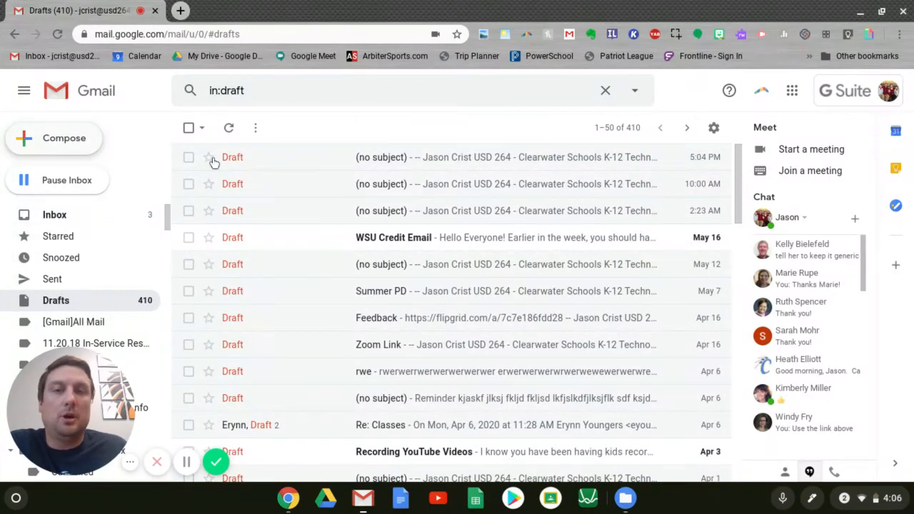
click(54, 137)
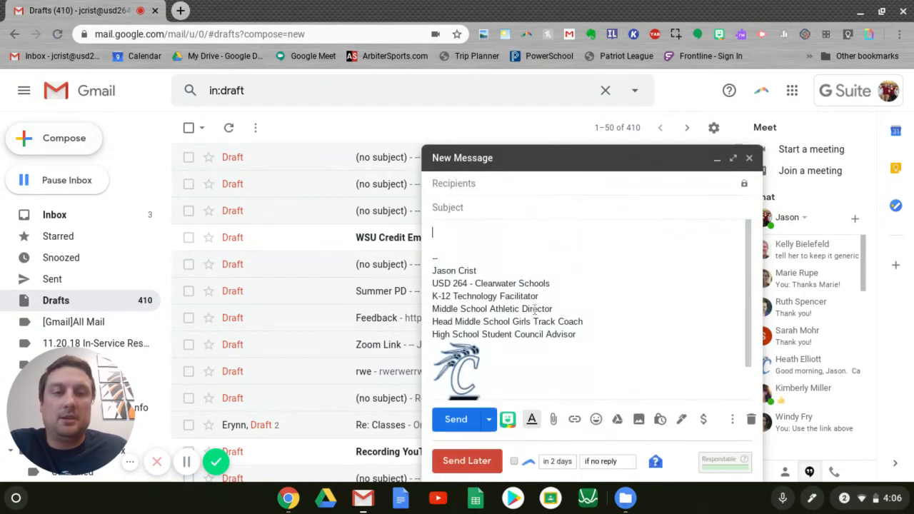
click(734, 157)
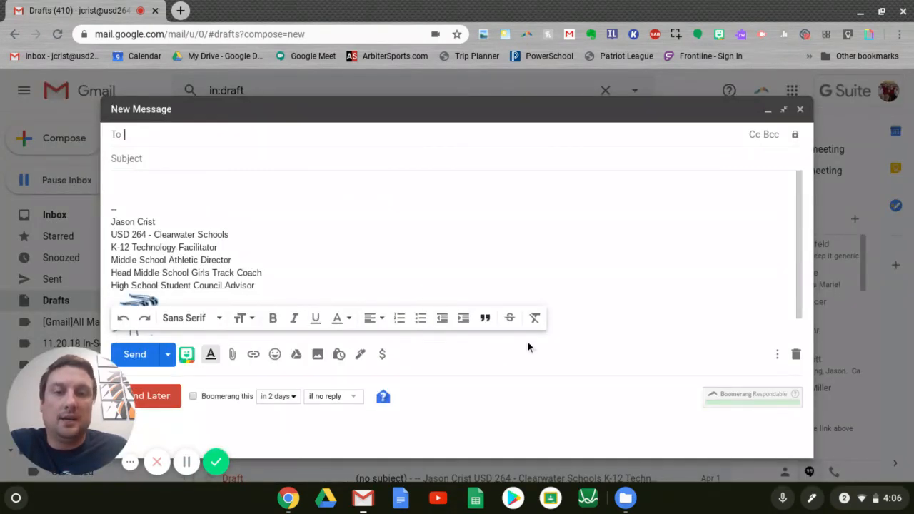
mouse_move(442, 317)
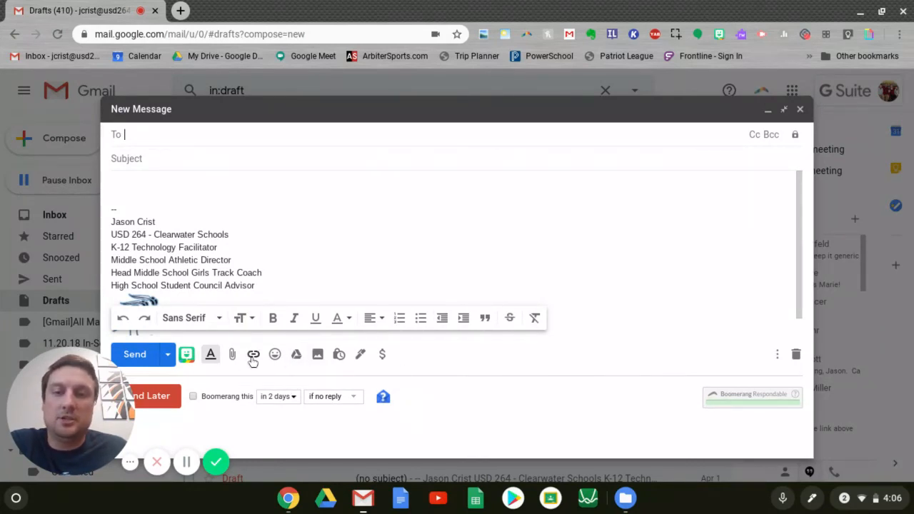
mouse_move(168, 355)
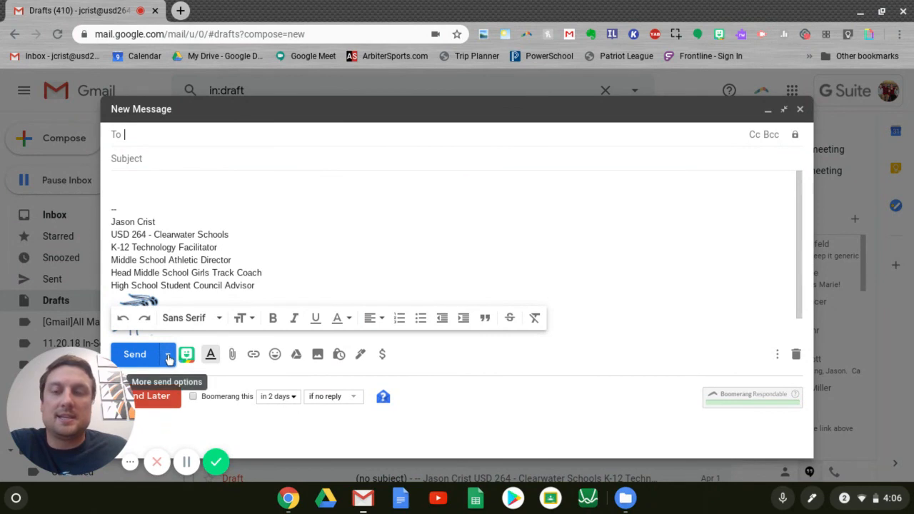